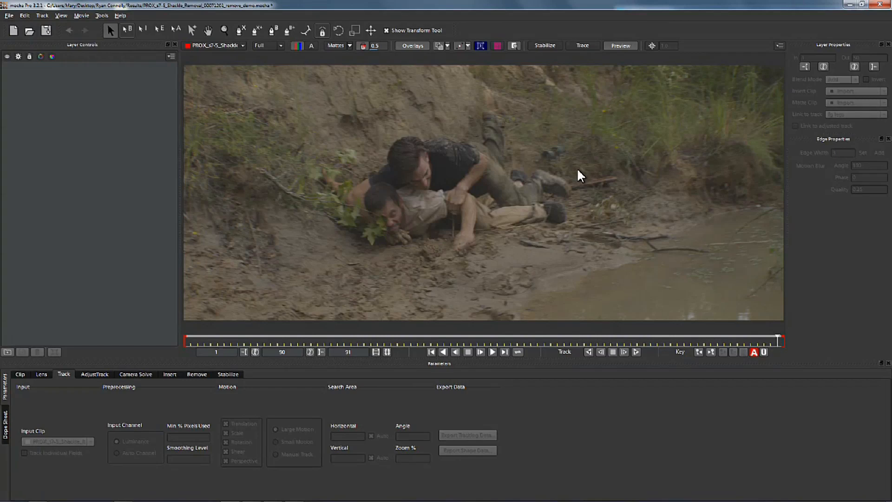
mouse_move(585, 148)
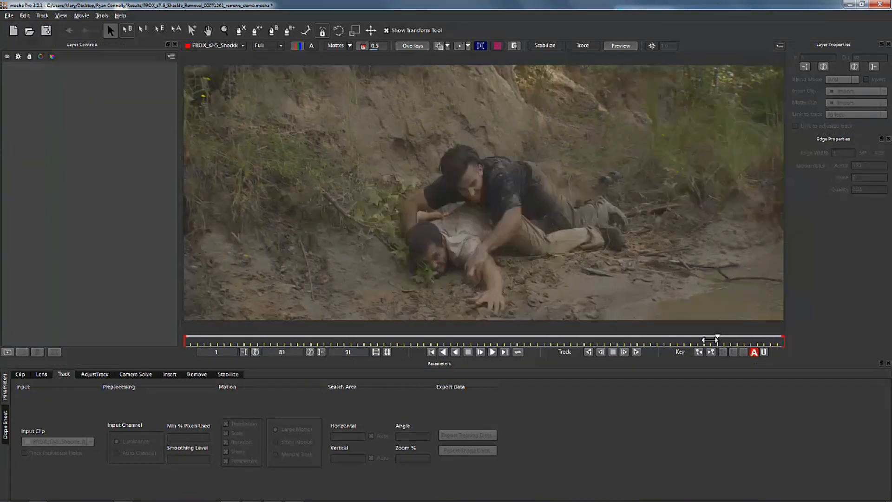
Import legs_roto.mov as a matte clip, converted to 8-bit greyscale, for the legs layer.
left_click_drag(716, 340, 263, 340)
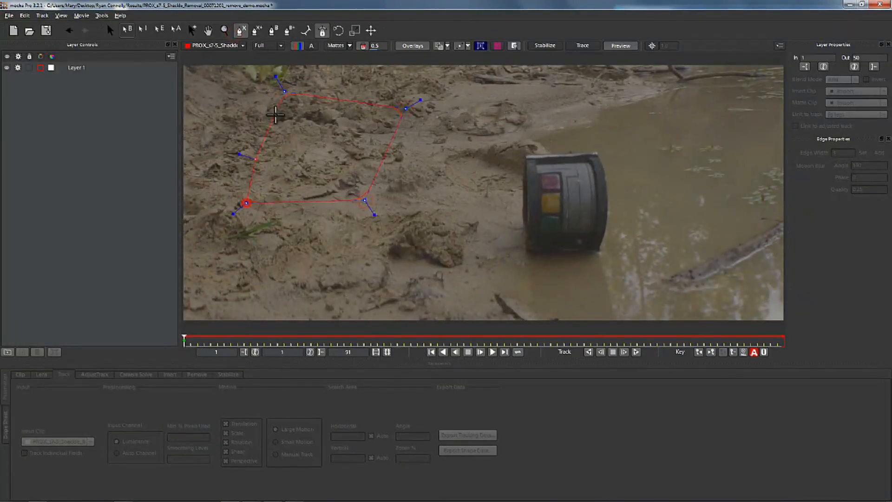
left_click(883, 104)
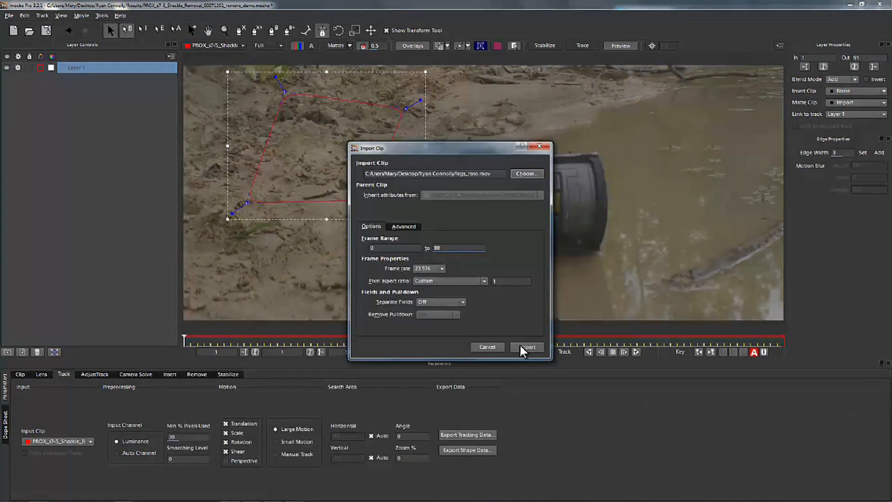
left_click(526, 347)
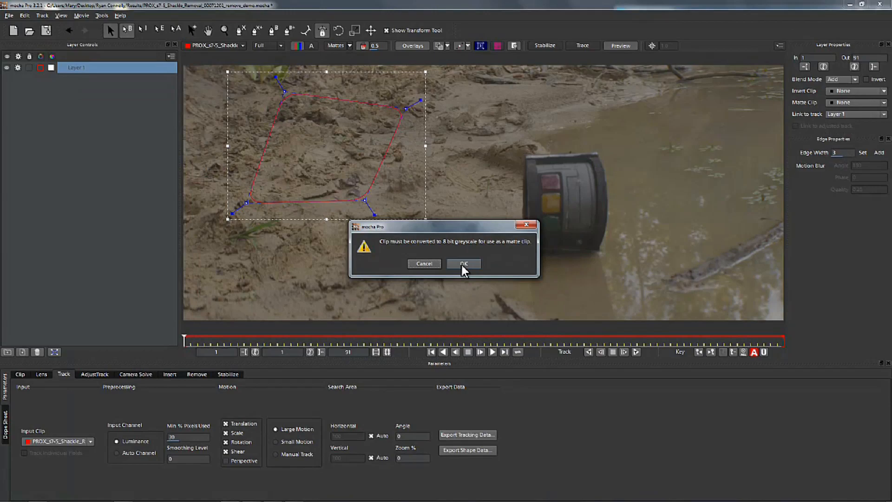
left_click(462, 263)
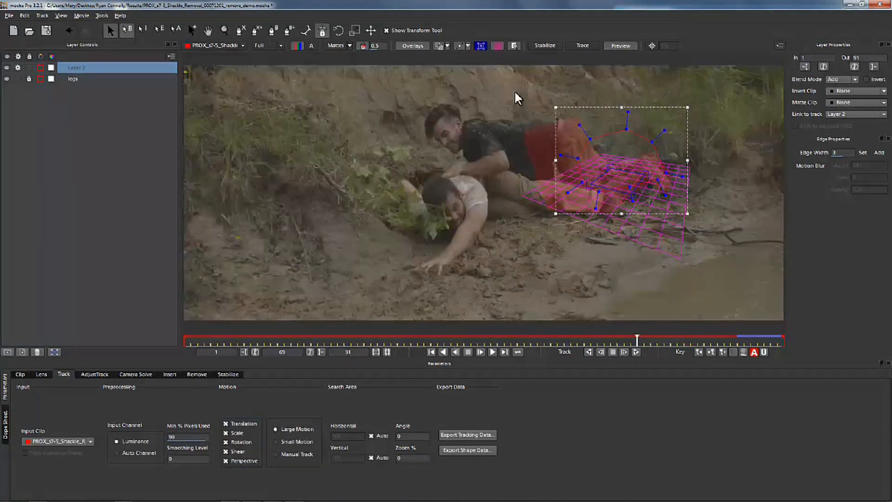
Track the bg track layer backward and forward, then pan to verify it holds.
left_click(589, 352)
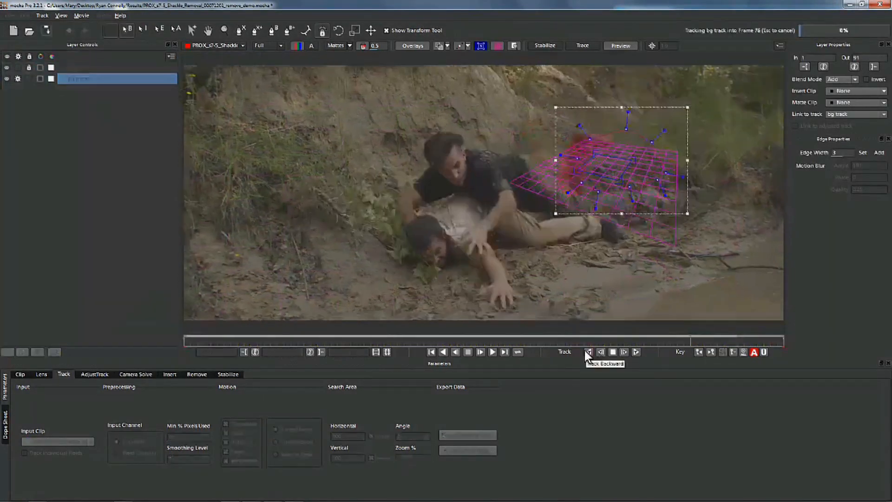
left_click(589, 352)
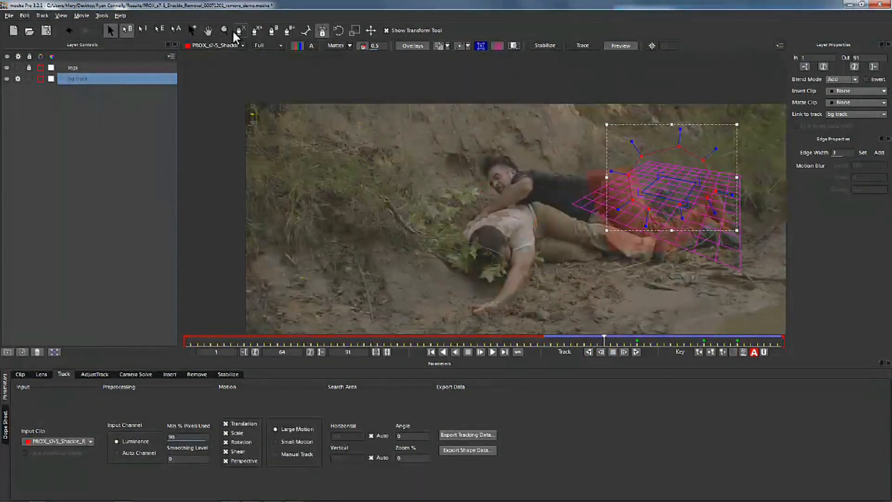
left_click(601, 352)
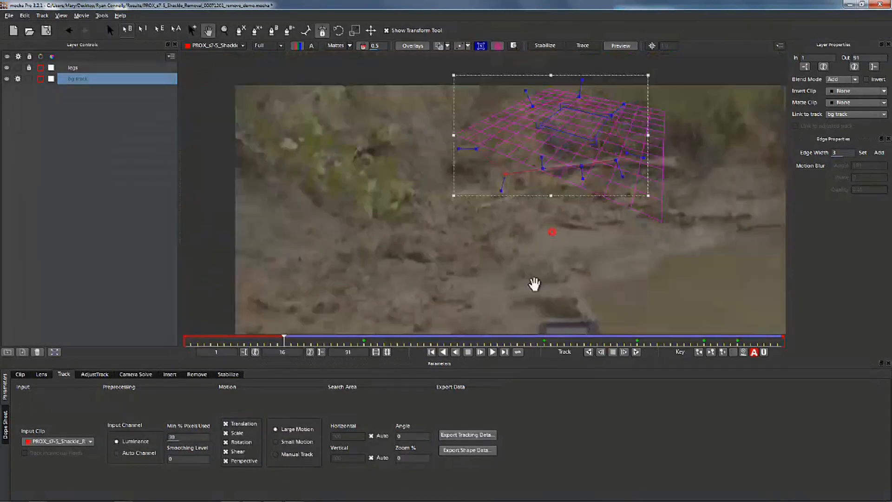
left_click_drag(284, 340, 573, 340)
type("bg remove")
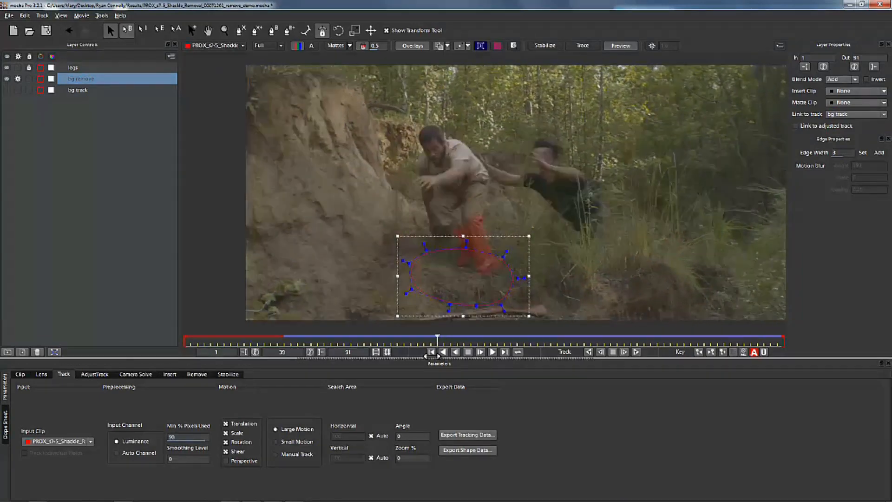
Scrub frames to confirm the bg remove shape follows the background track.
left_click_drag(438, 340, 471, 340)
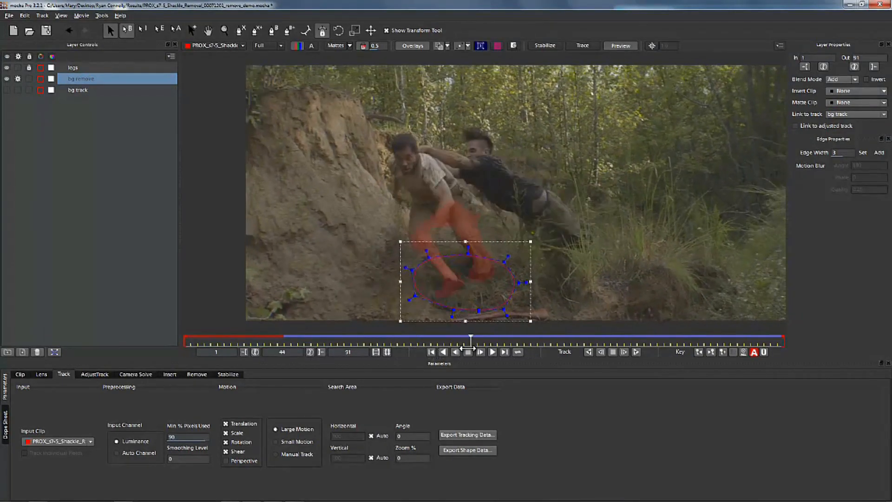
left_click_drag(471, 341, 423, 341)
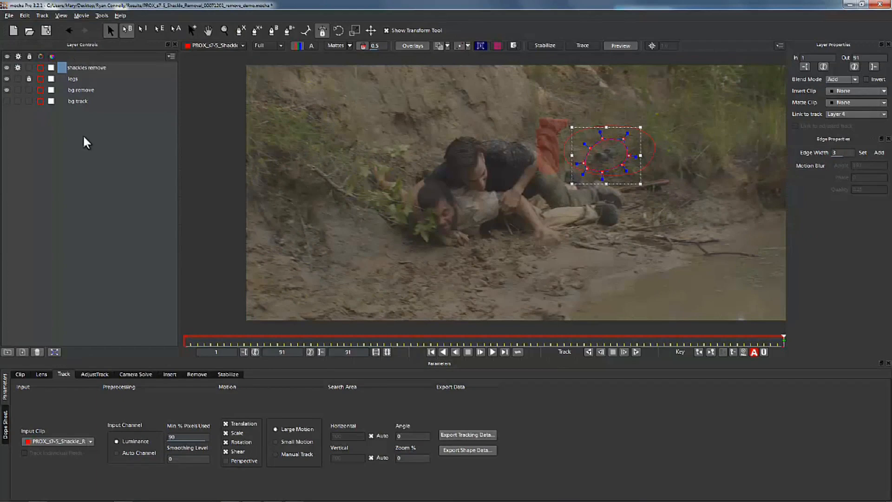
Position the shackles remove shape over the shackles, linked to bg track, with its In point at frame 23.
left_click(87, 78)
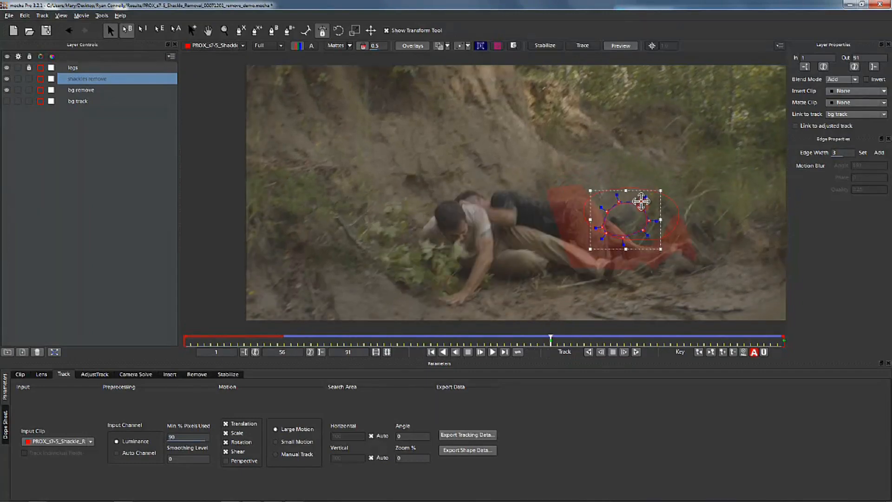
left_click_drag(549, 338, 498, 338)
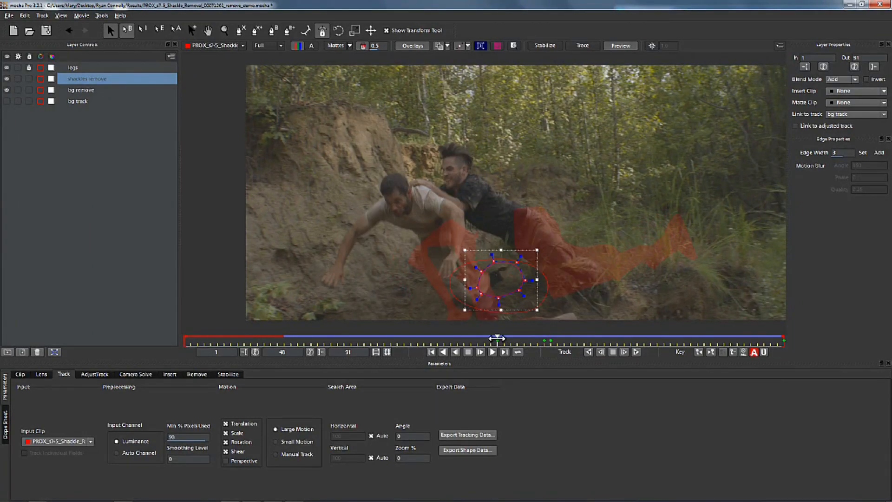
left_click_drag(500, 340, 415, 340)
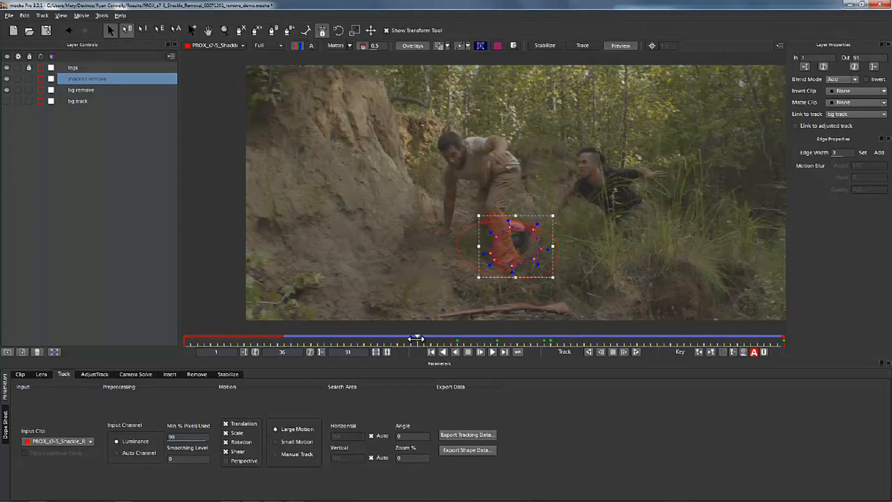
left_click_drag(417, 339, 318, 338)
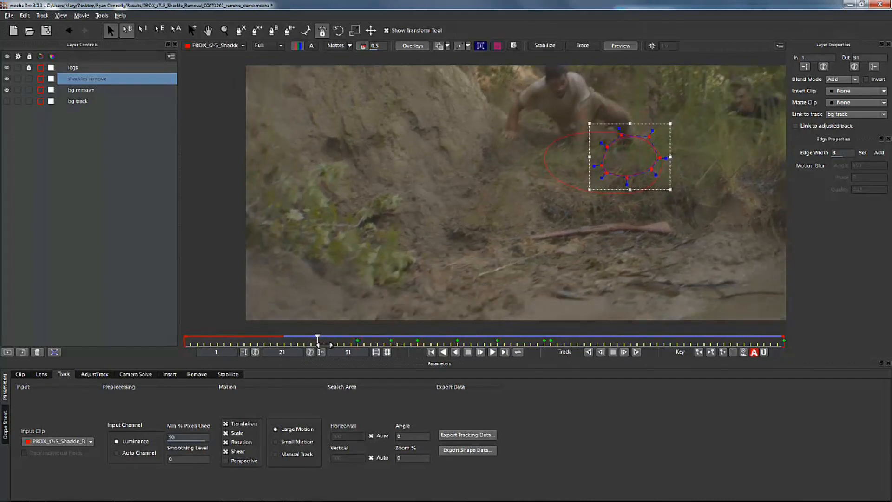
left_click(782, 341)
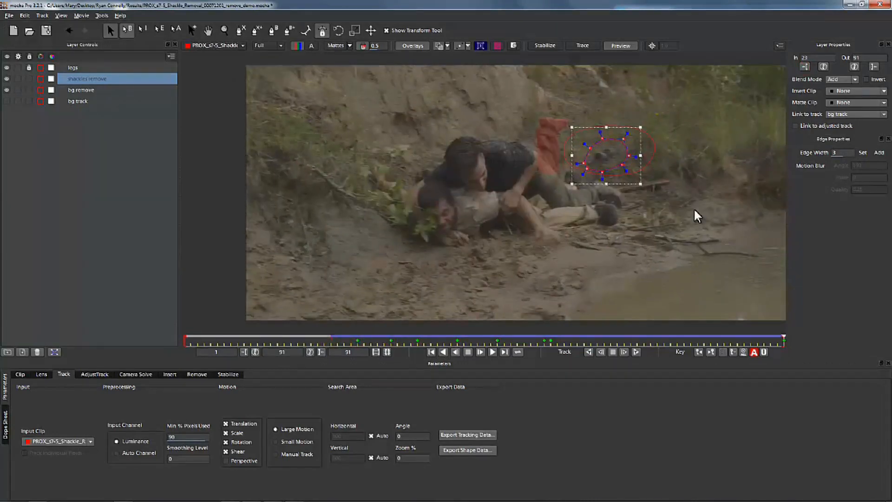
left_click(196, 375)
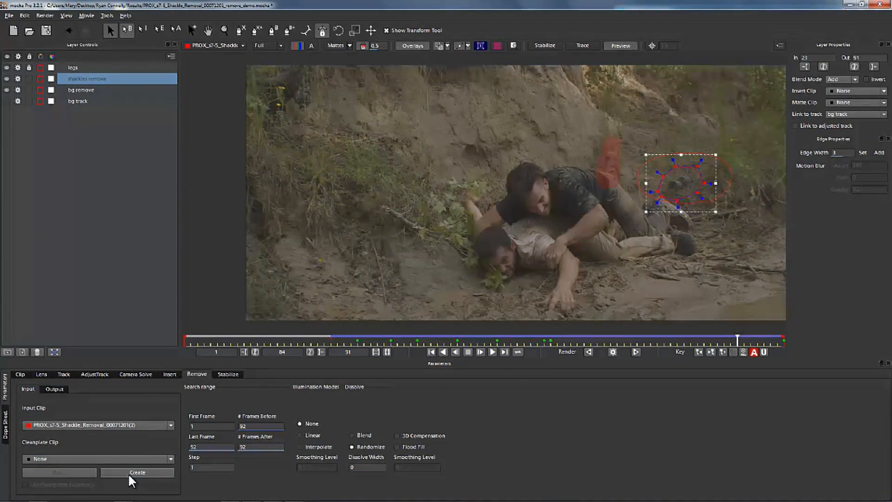
Create a clean plate image from frame 84 in the Remove module.
left_click(138, 472)
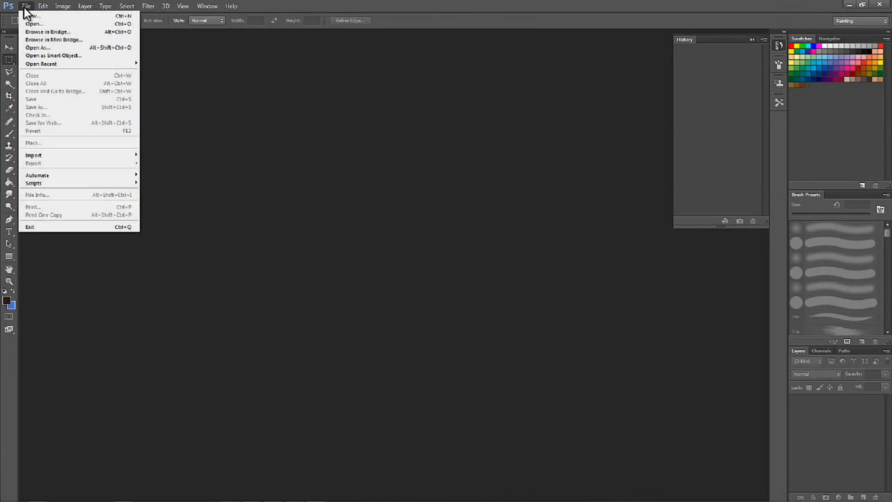
Load the frame-84 Cleanplate TIFF and clone-stamp mud over the shackles.
left_click(33, 24)
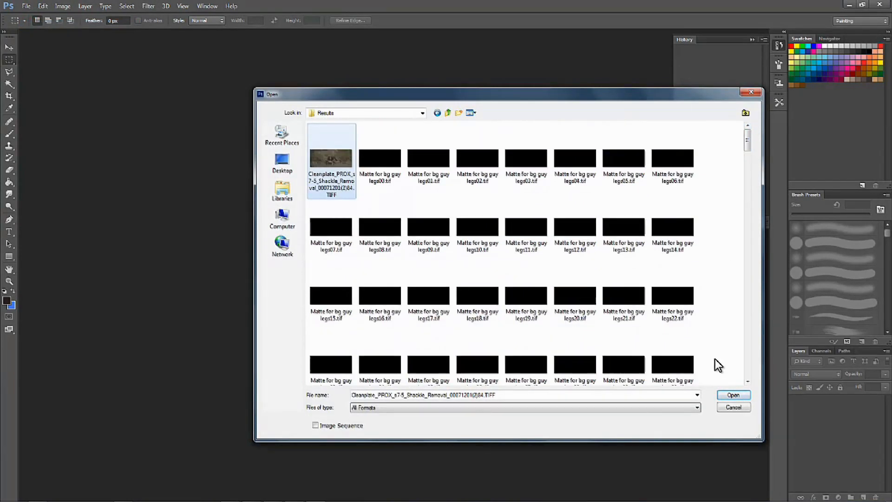
left_click(733, 395)
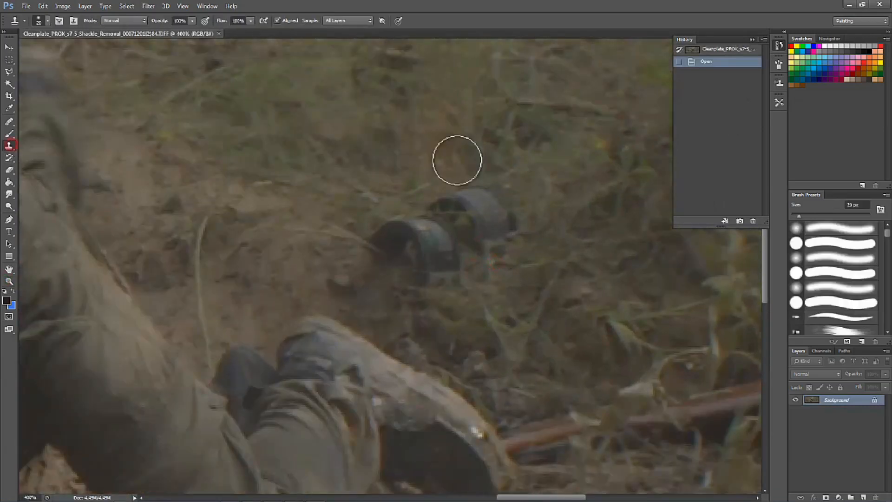
left_click_drag(458, 161, 405, 225)
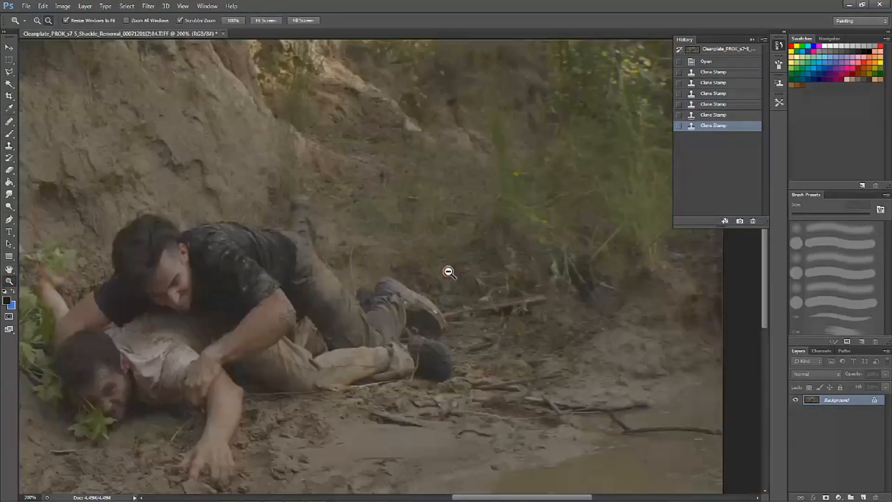
left_click(230, 494)
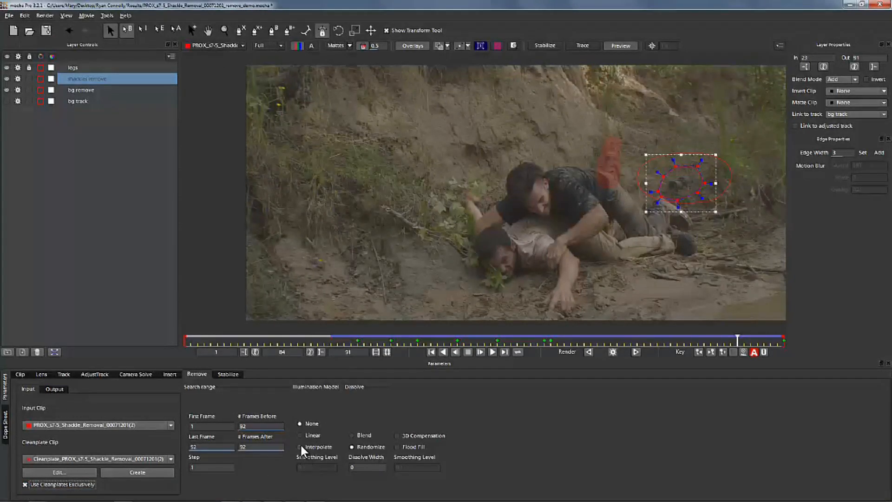
Choose Interpolate illumination and render the shackles removal backward.
left_click(300, 447)
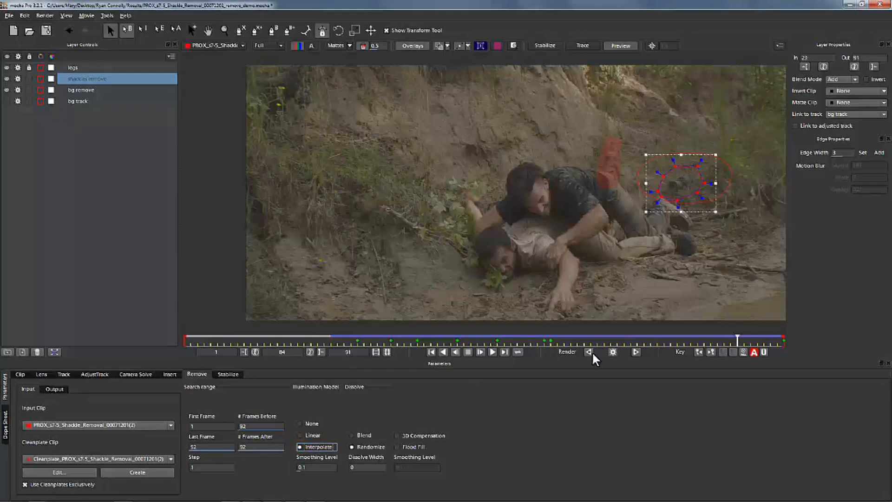
left_click(589, 351)
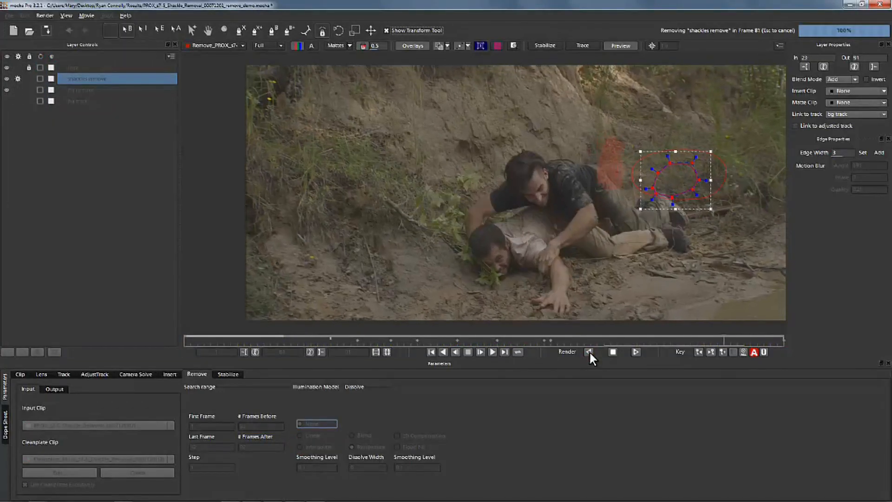